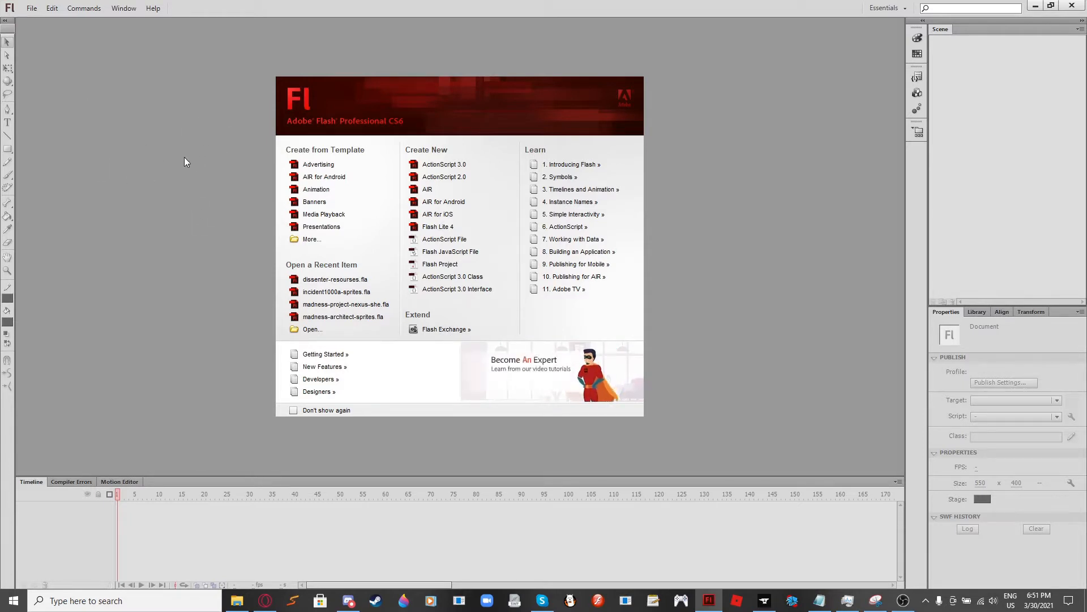
pyautogui.moveTo(156, 215)
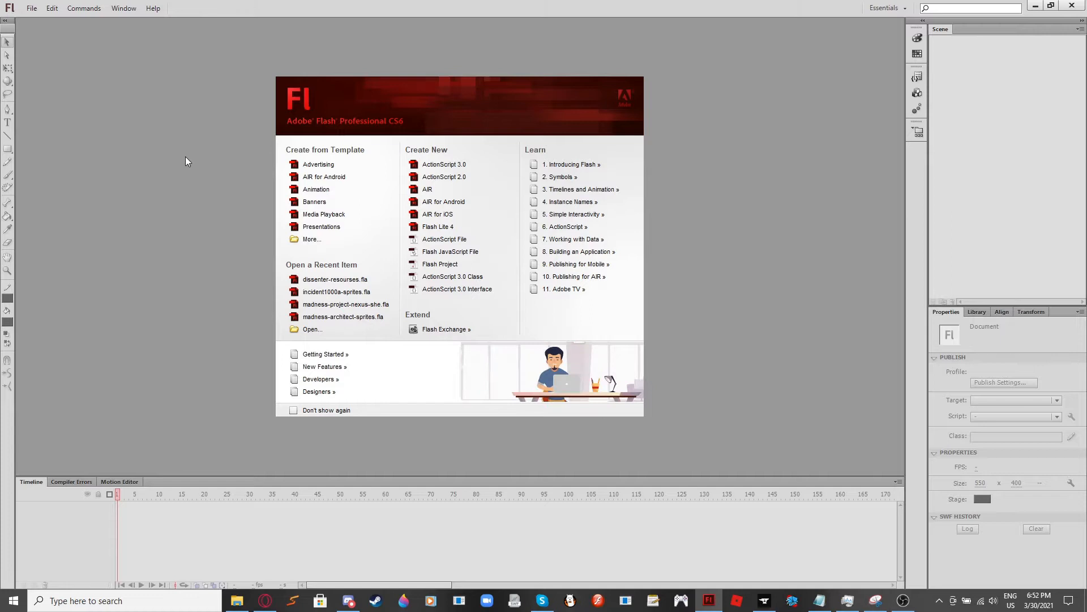
pyautogui.moveTo(179, 168)
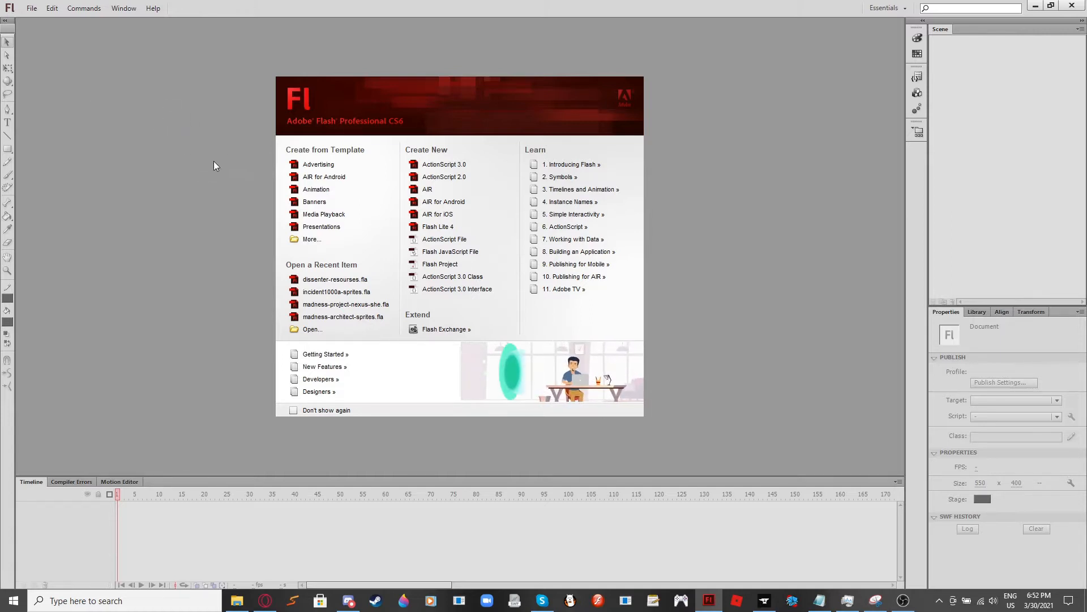
pyautogui.moveTo(219, 69)
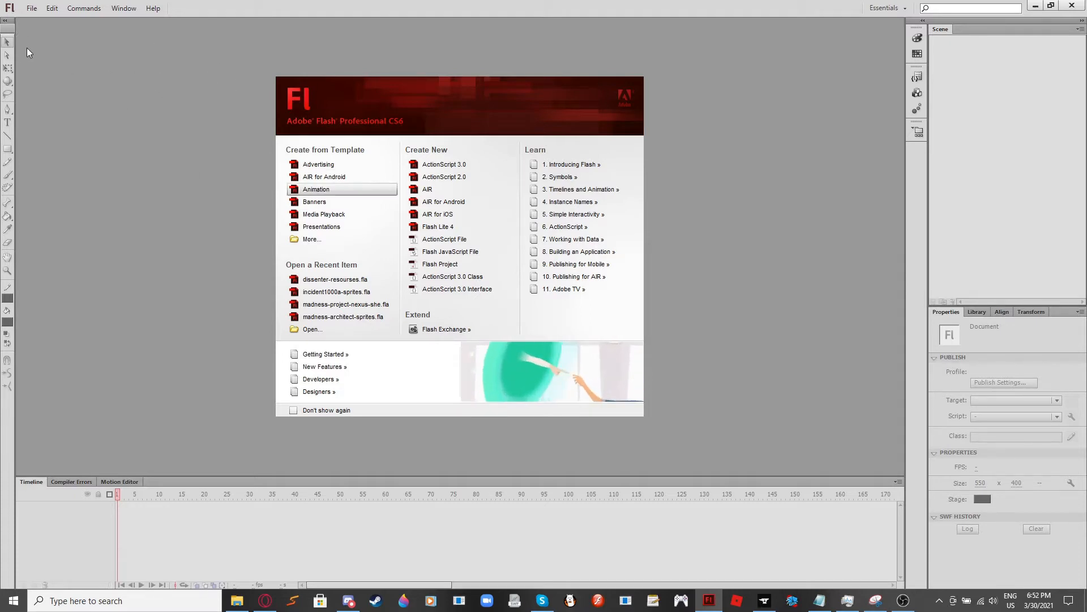
# - Open the John V3.fla sprite sheet from the flash files folder
pyautogui.click(32, 8)
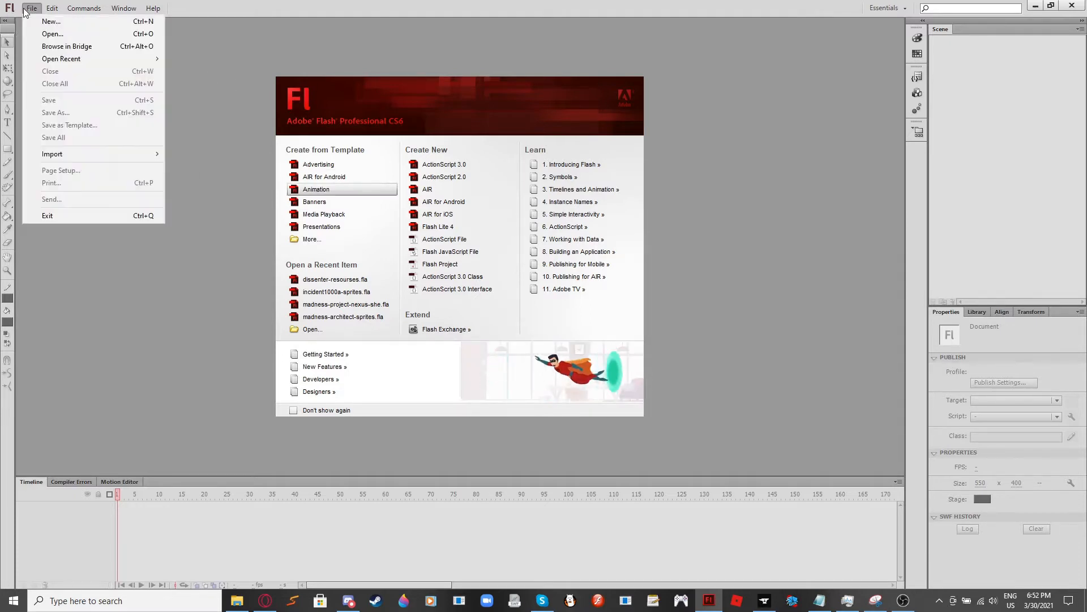
pyautogui.click(52, 33)
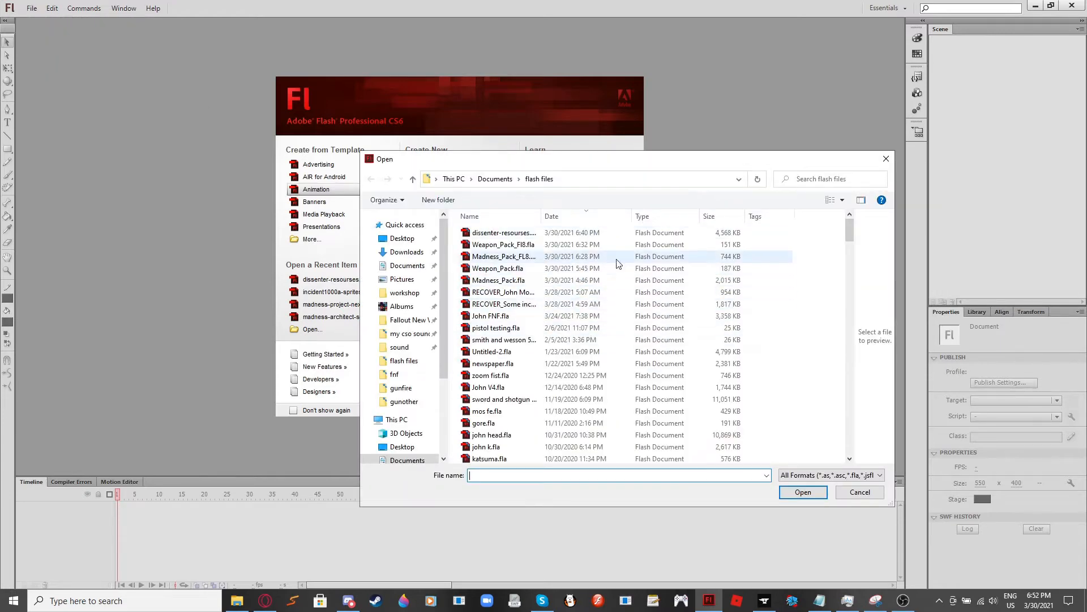
pyautogui.write('John V3')
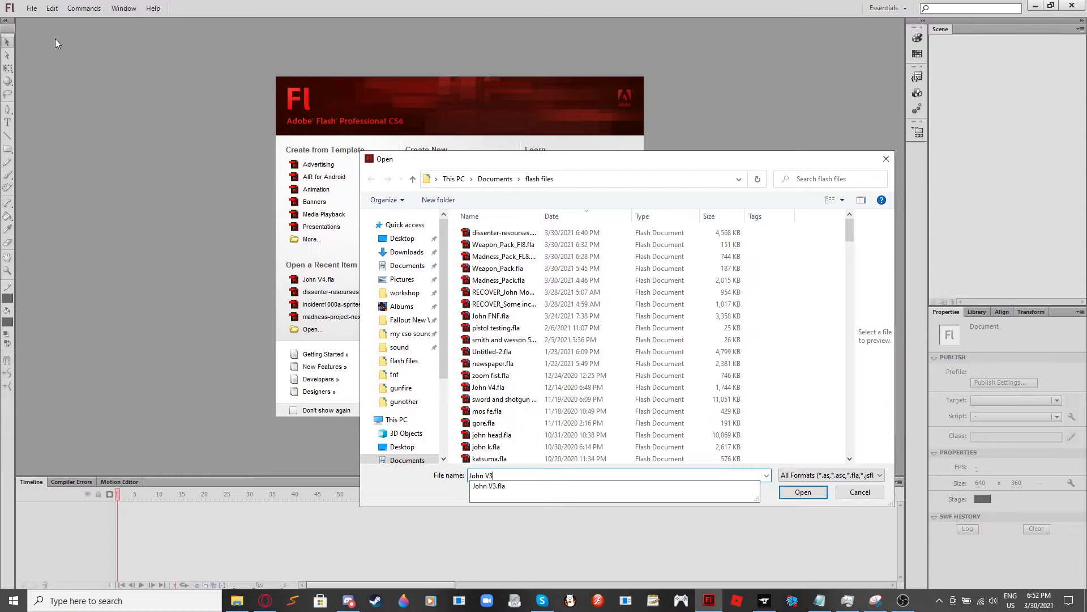
pyautogui.click(802, 492)
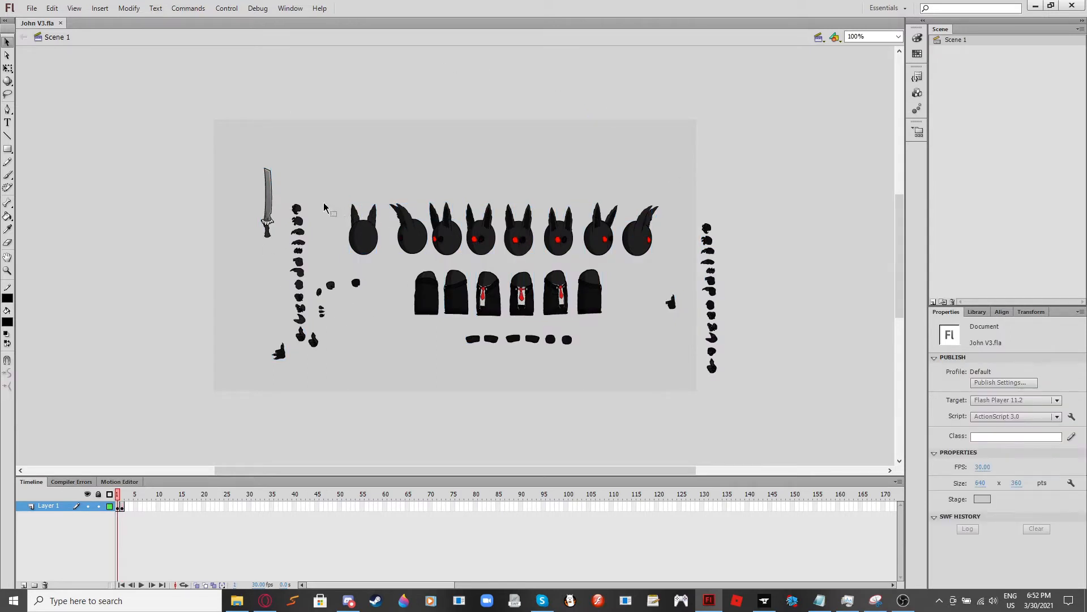
# - Test the movie to publish John V3.swf, then close the SWF preview window
pyautogui.click(226, 8)
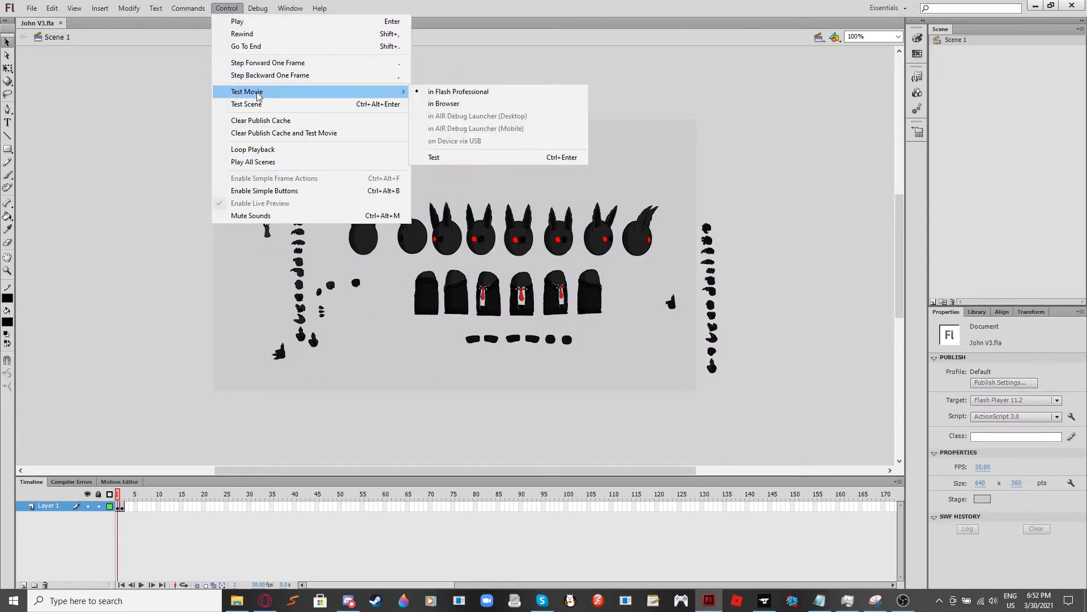
pyautogui.moveTo(457, 91)
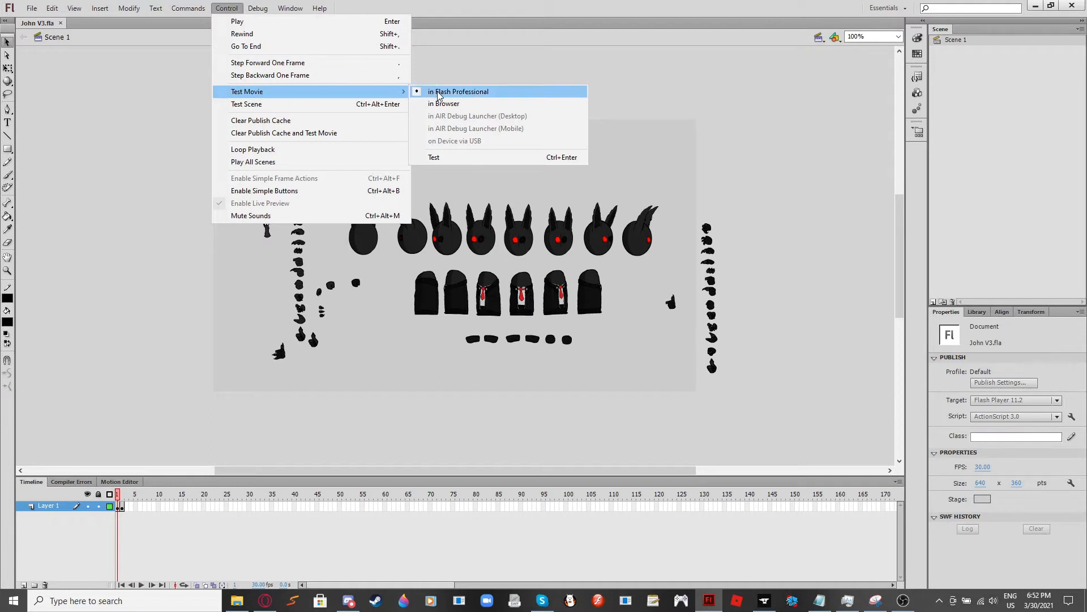
pyautogui.click(458, 90)
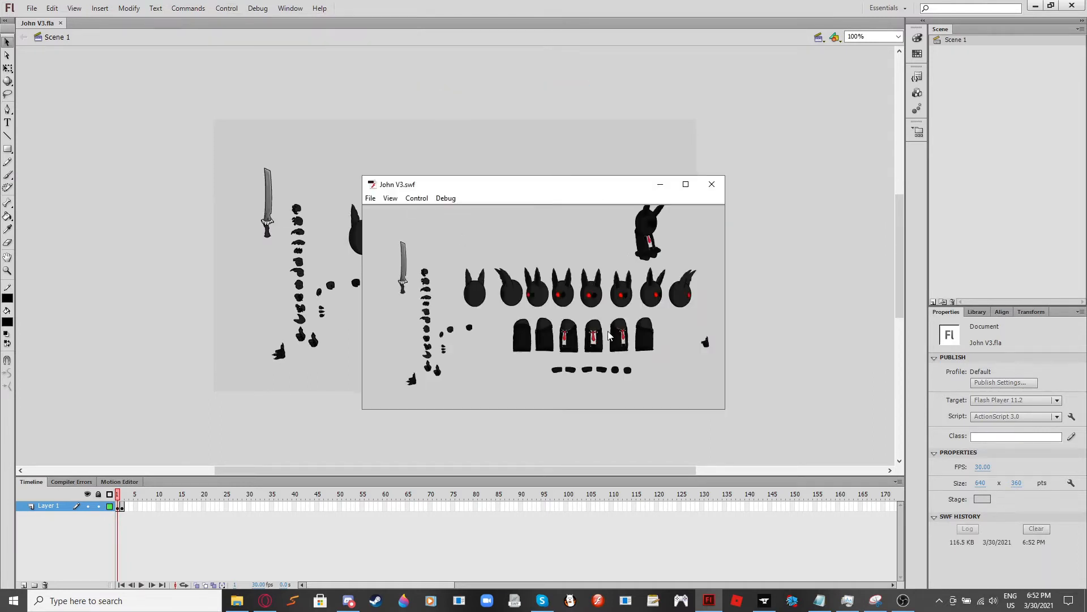
pyautogui.moveTo(711, 185)
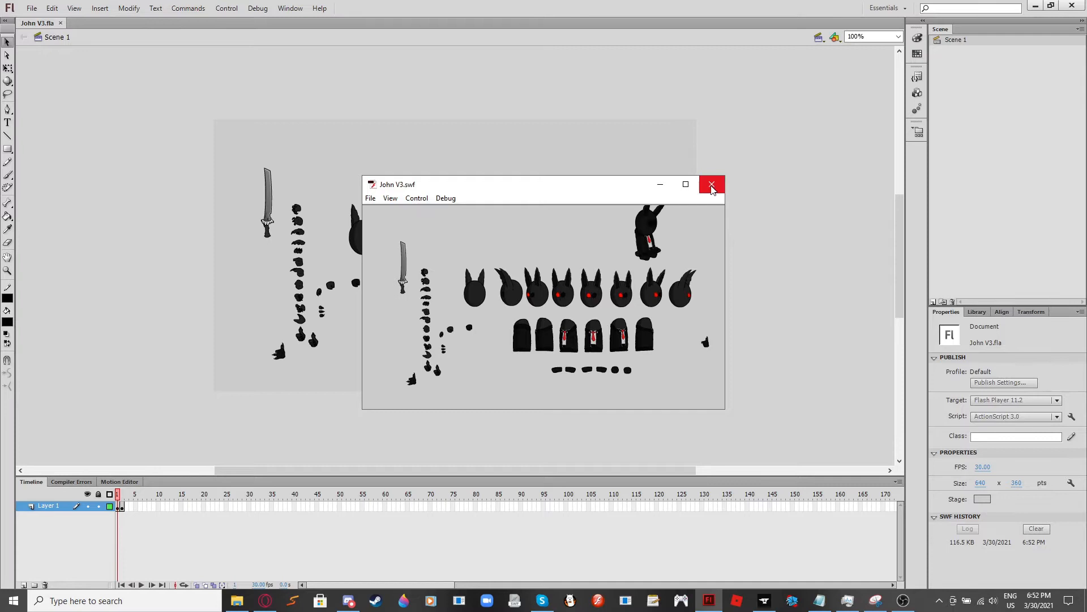
pyautogui.click(711, 184)
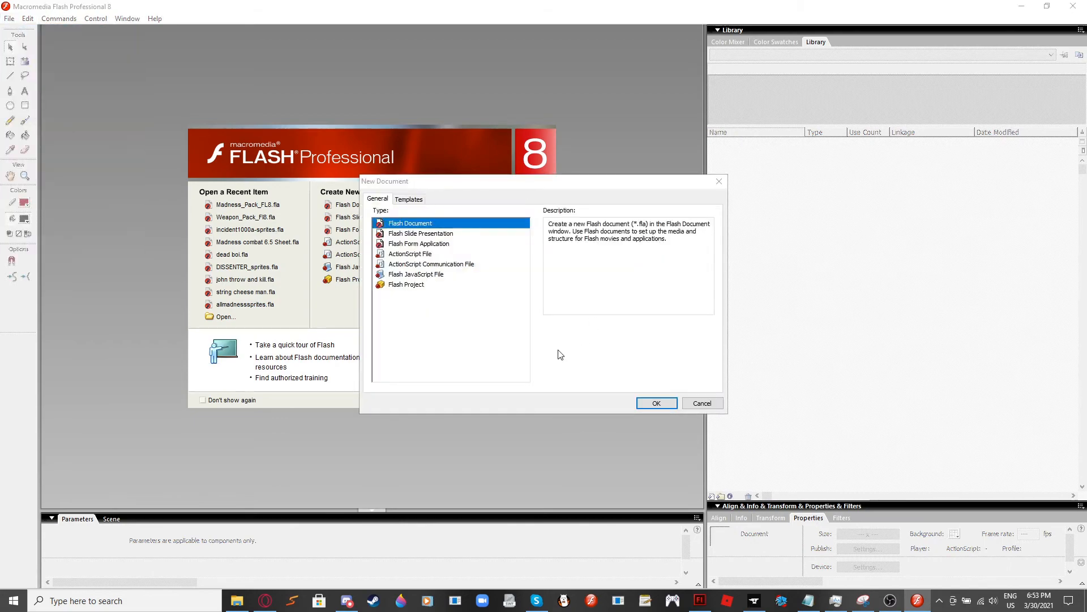
# - Confirm a new blank Flash Document in the New Document dialog
pyautogui.click(656, 404)
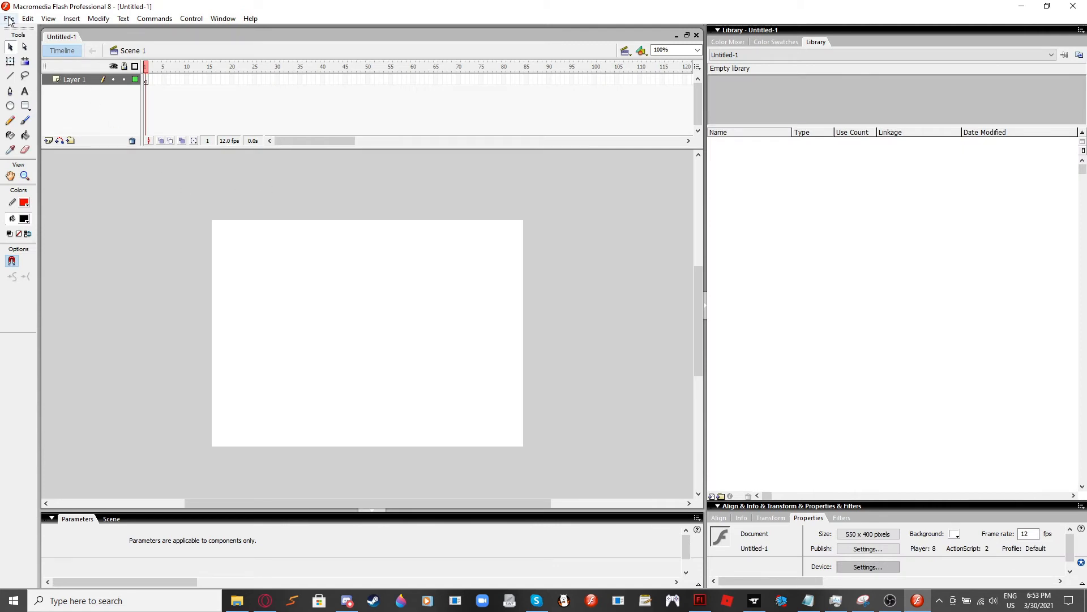
# - Import John V3.swf onto the stage, bringing its 64 graphic symbols into the library
pyautogui.click(10, 18)
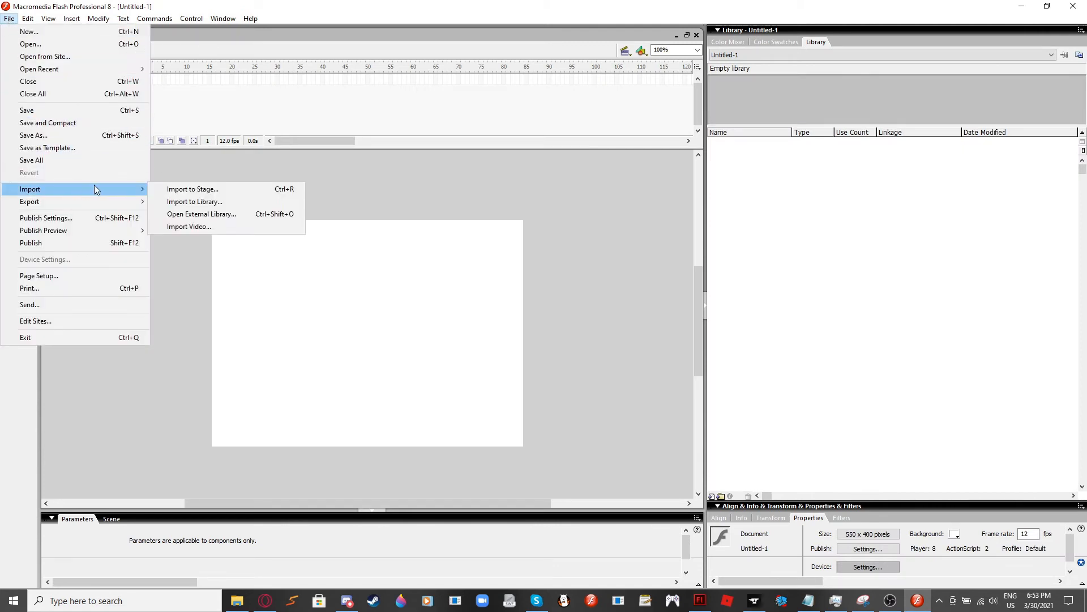
pyautogui.click(192, 189)
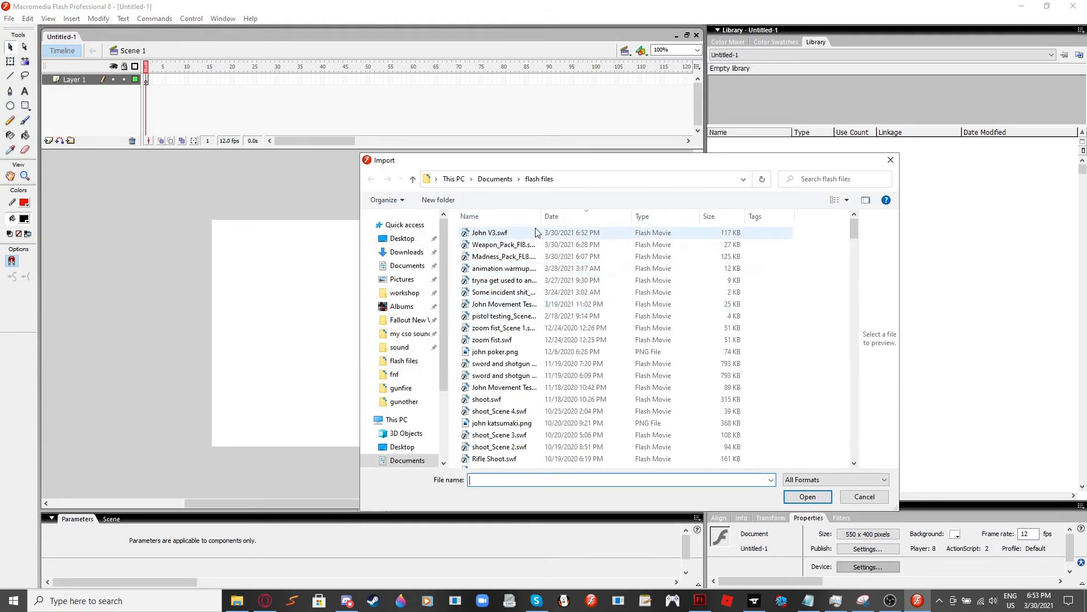
pyautogui.click(490, 232)
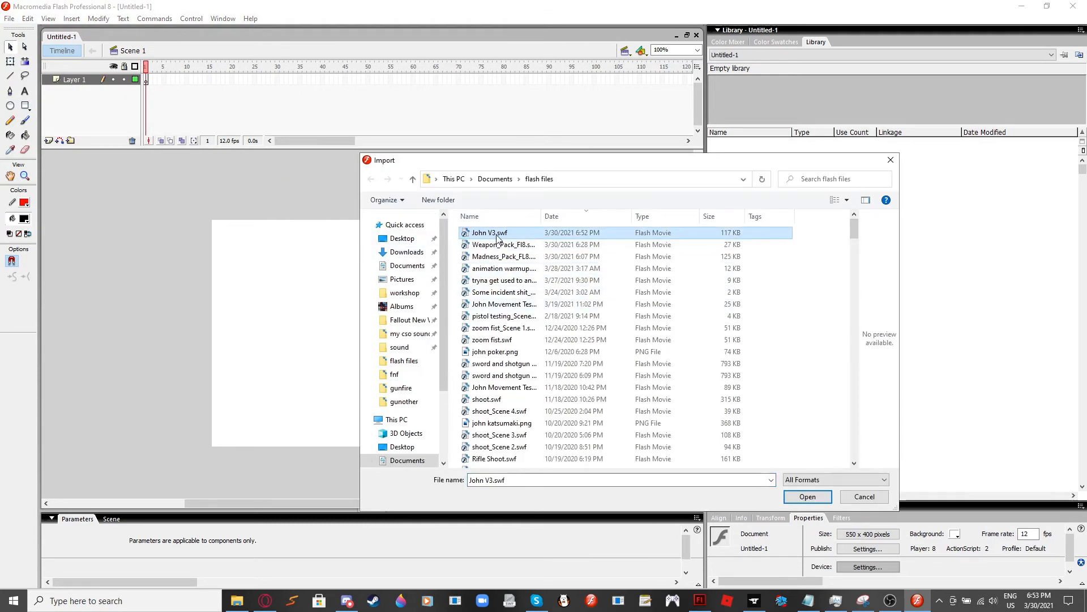
pyautogui.moveTo(539, 239)
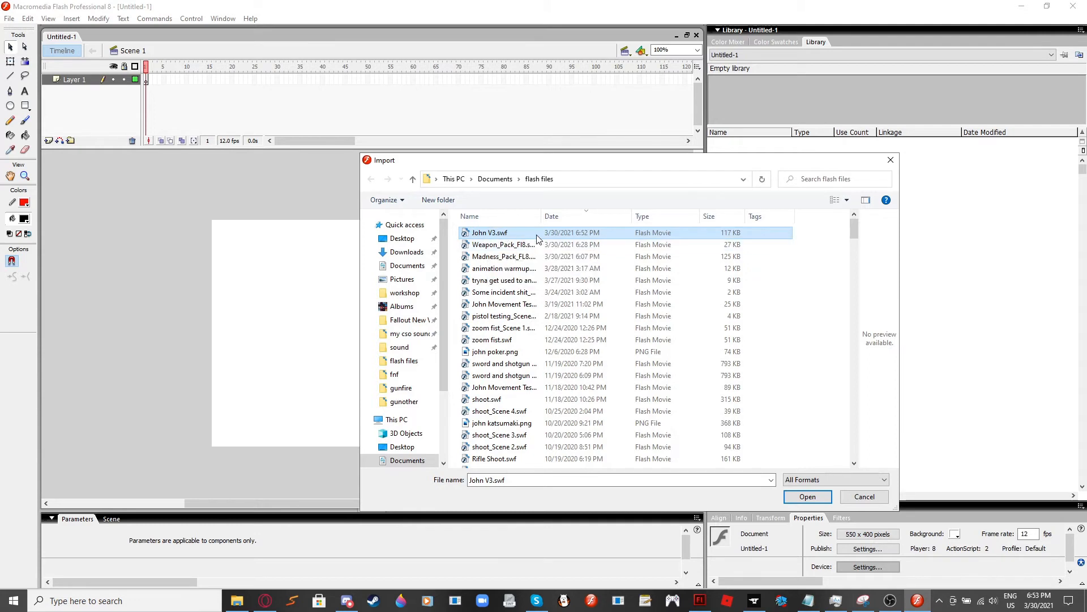
pyautogui.moveTo(814, 471)
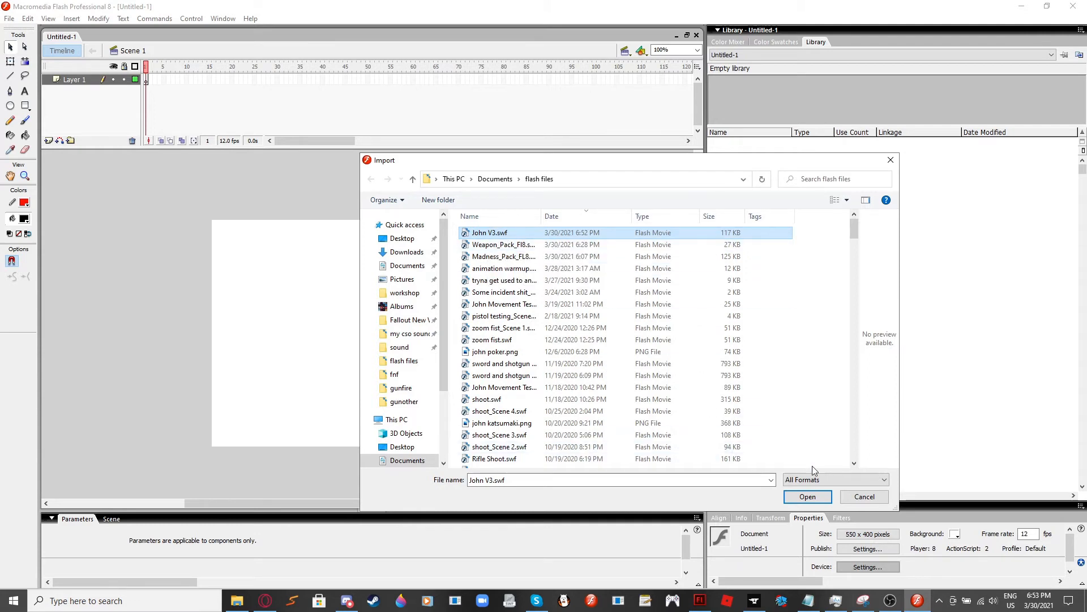
pyautogui.click(807, 496)
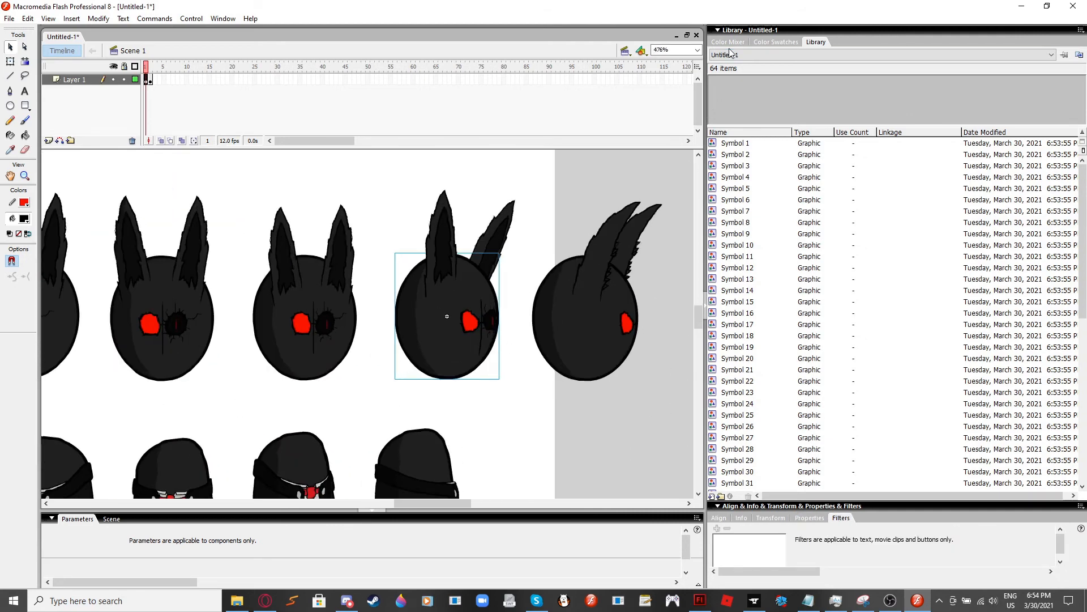
# - Select the fourth head's red eye and apply a Blur filter with Blur X/Y 2
pyautogui.click(447, 316)
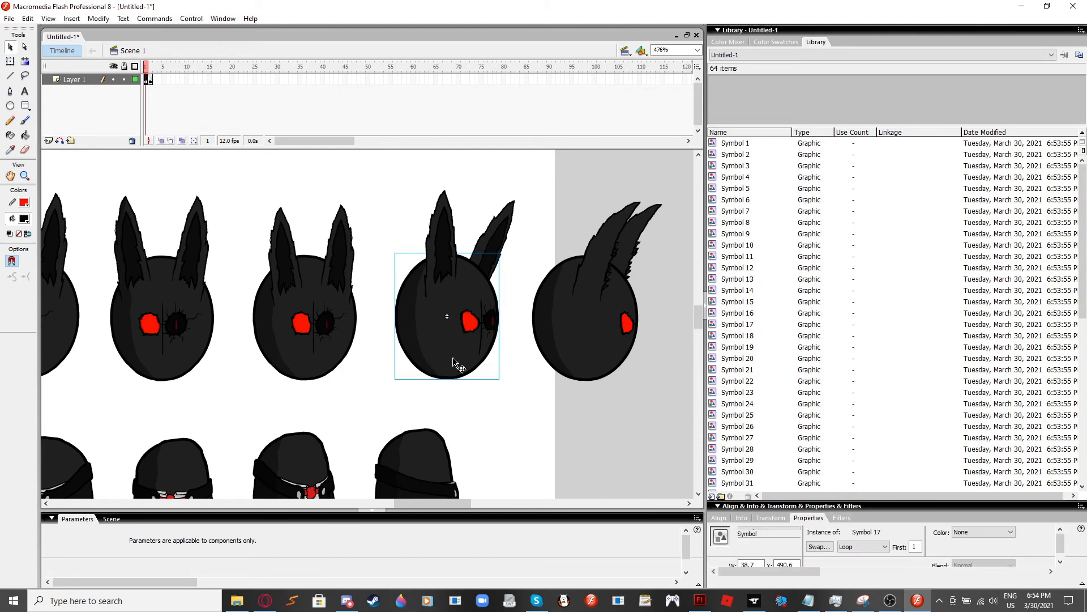
pyautogui.click(469, 321)
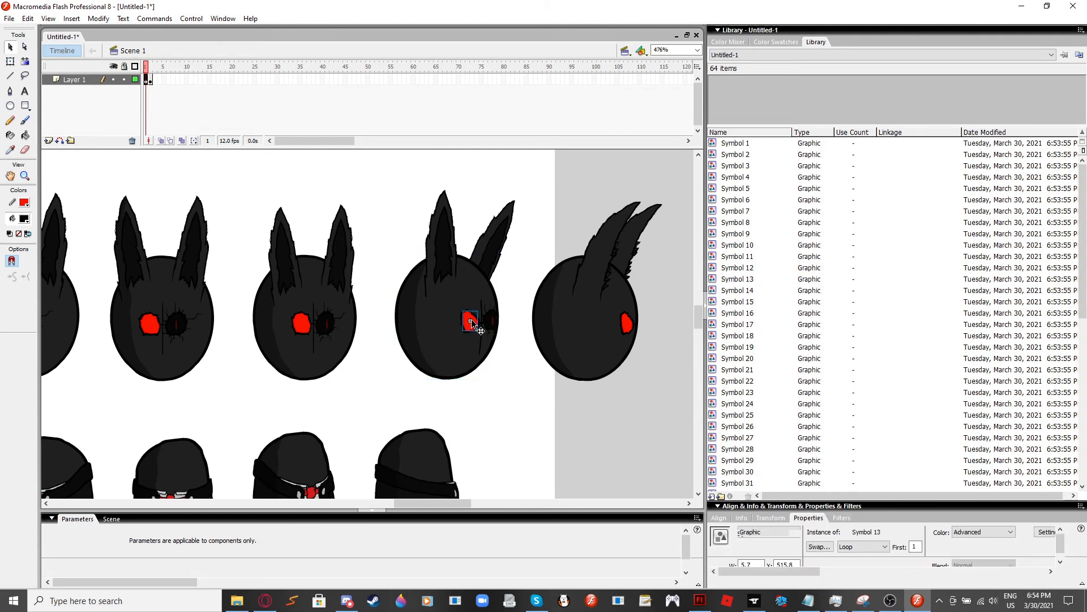
pyautogui.click(793, 531)
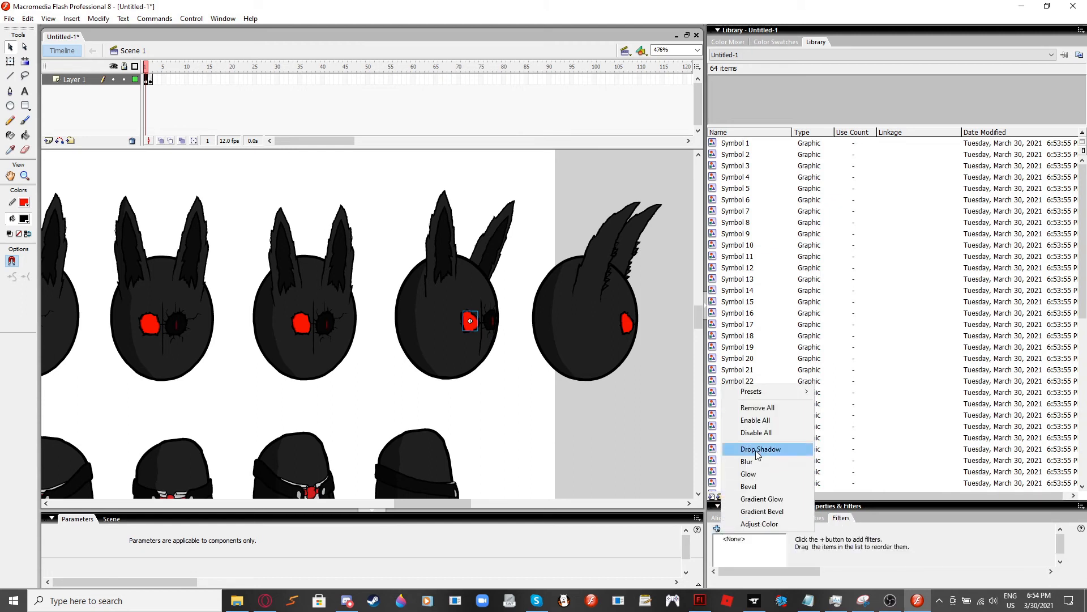
pyautogui.click(747, 461)
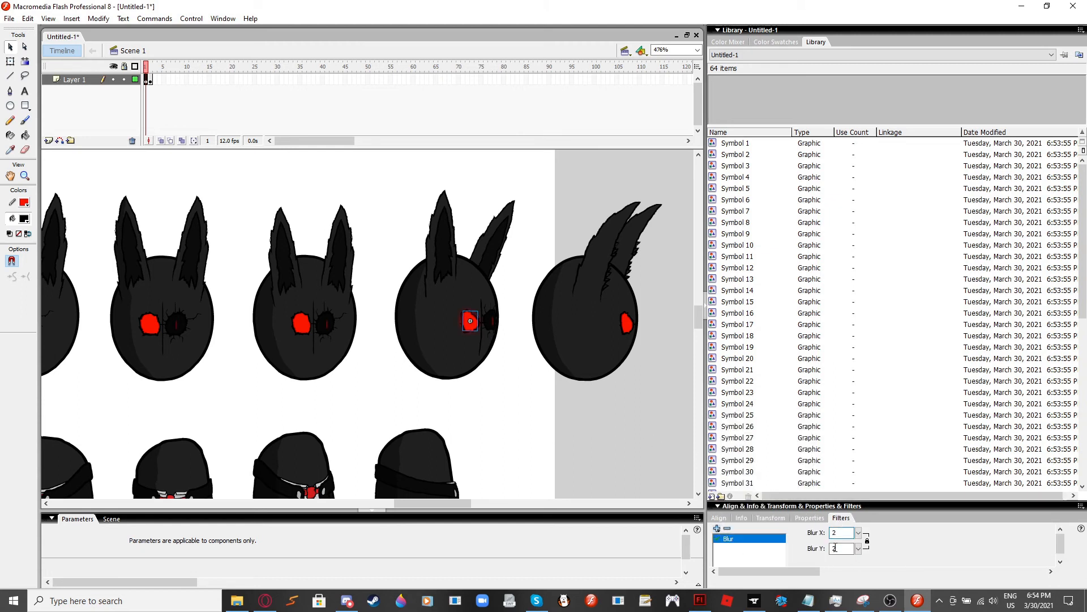
pyautogui.click(809, 518)
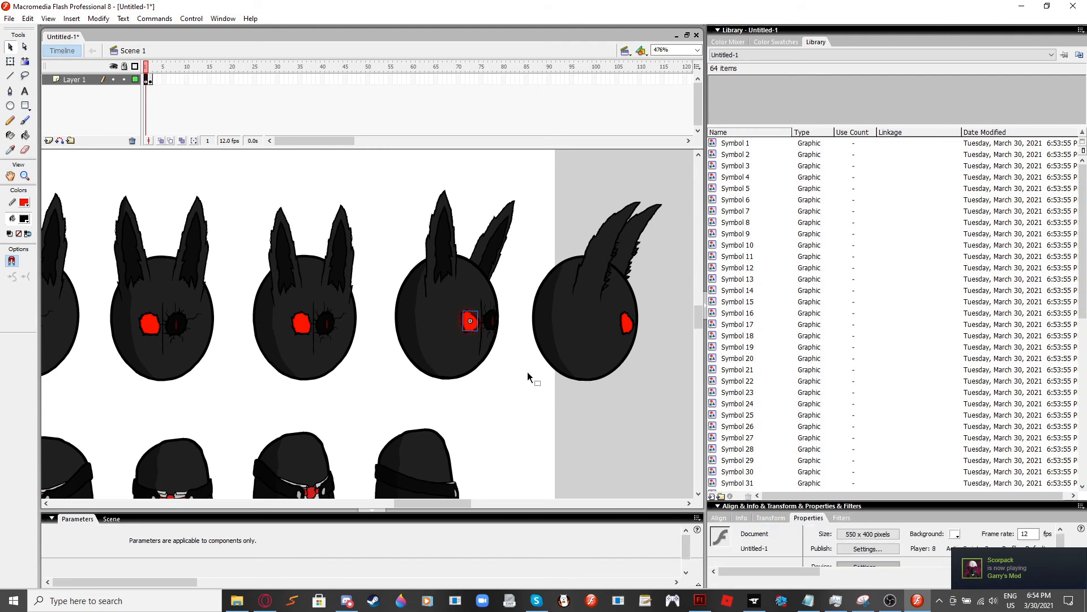